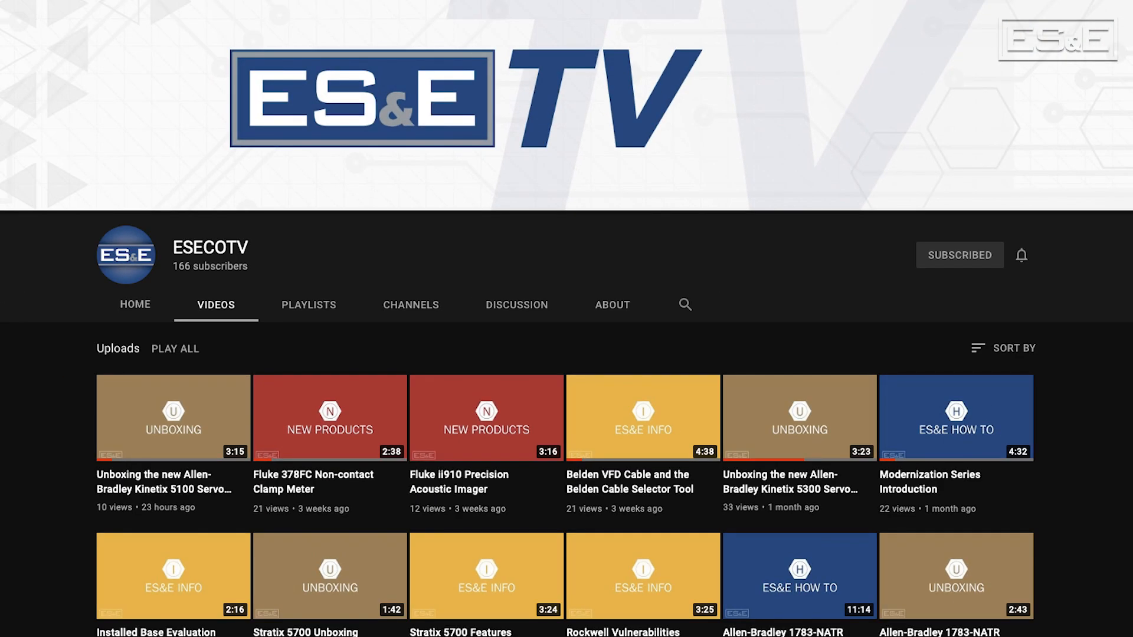
# - Enter K5300_MSF as the MSF instruction's Motion Control tag
pyautogui.scroll(-3)
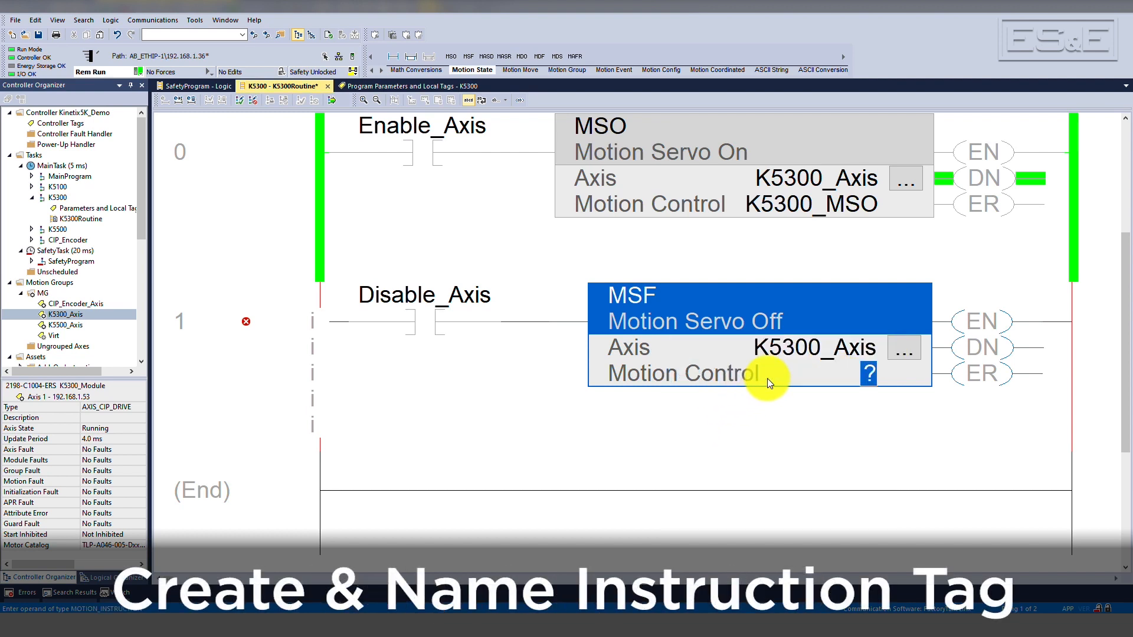
pyautogui.write('K')
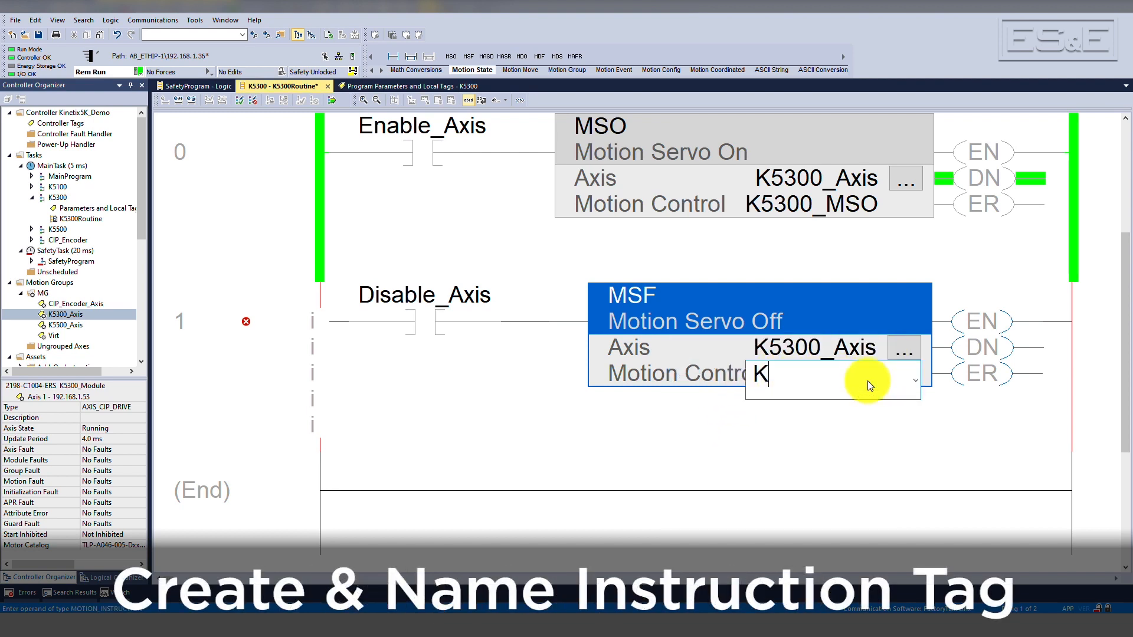
pyautogui.write('5300_MSO')
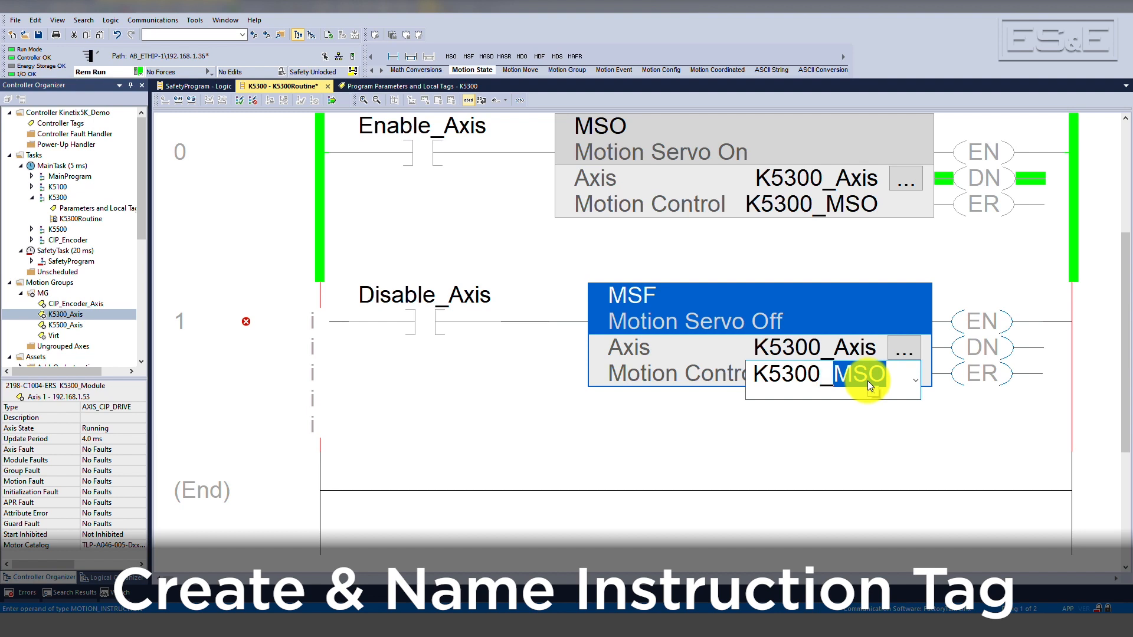
pyautogui.write('MSF')
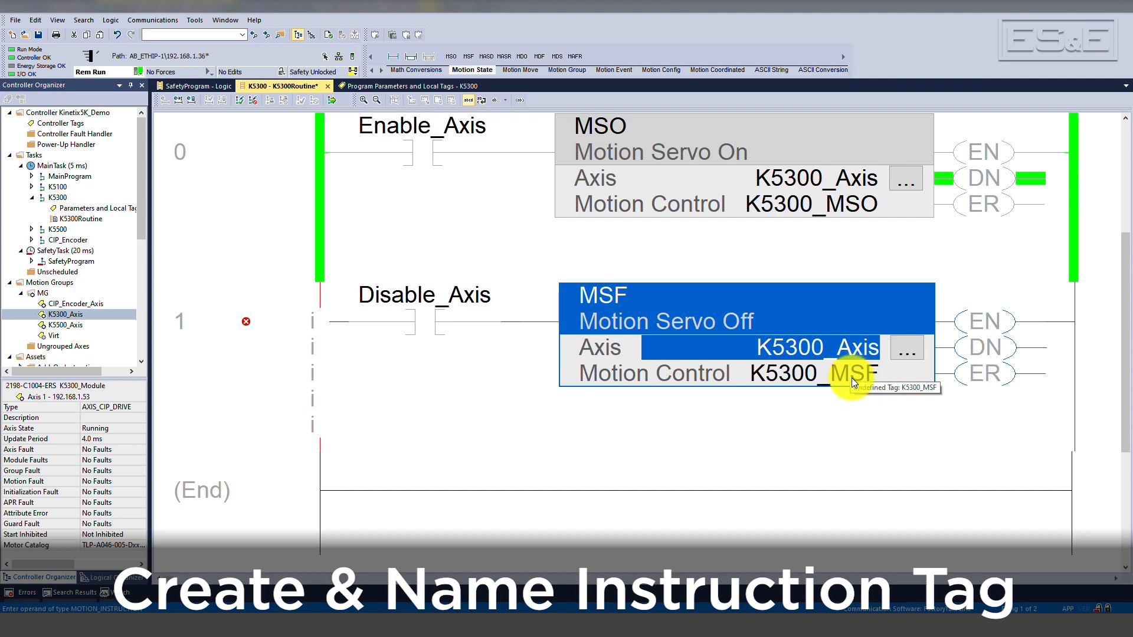
# - Create the new K5300_MSF tag with data type MOTION_INSTRUCTION
pyautogui.rightClick(823, 374)
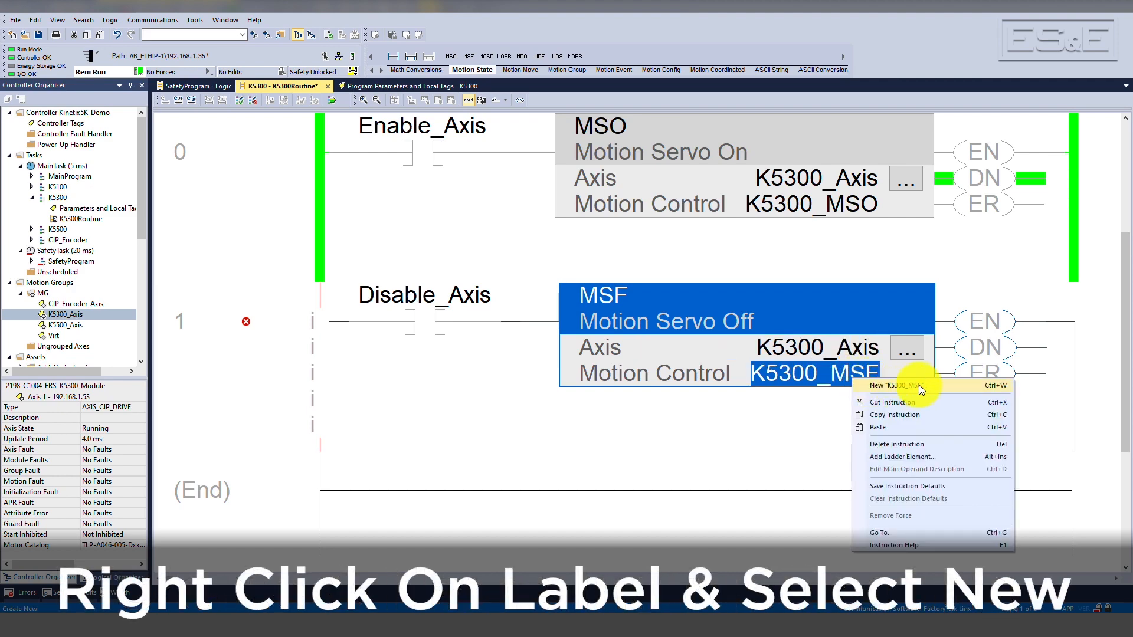
pyautogui.click(887, 385)
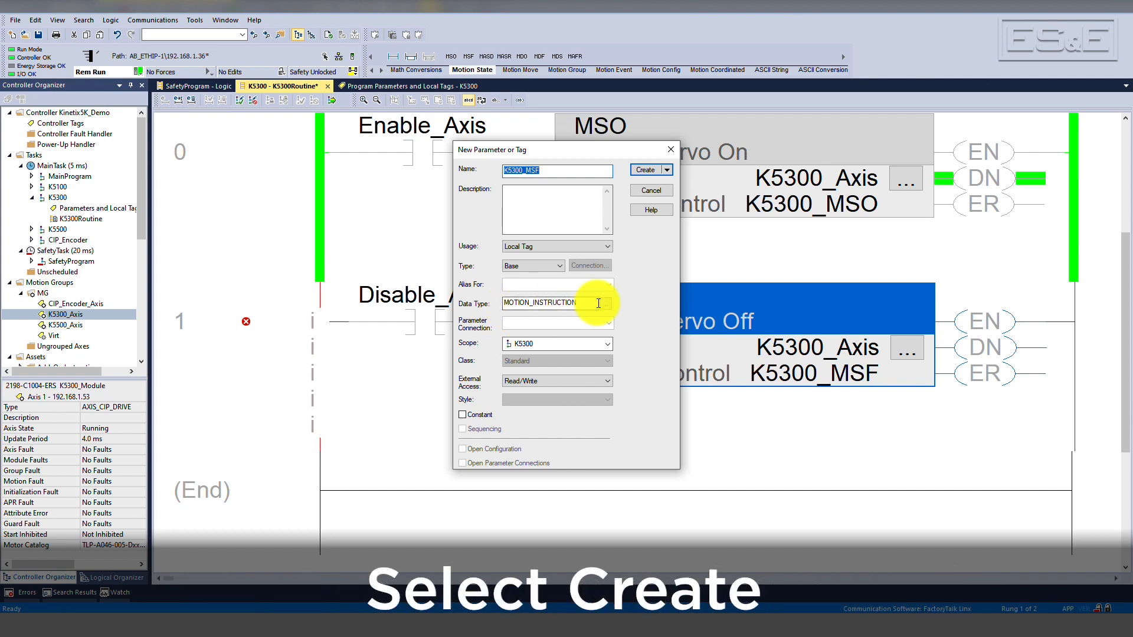
pyautogui.click(646, 169)
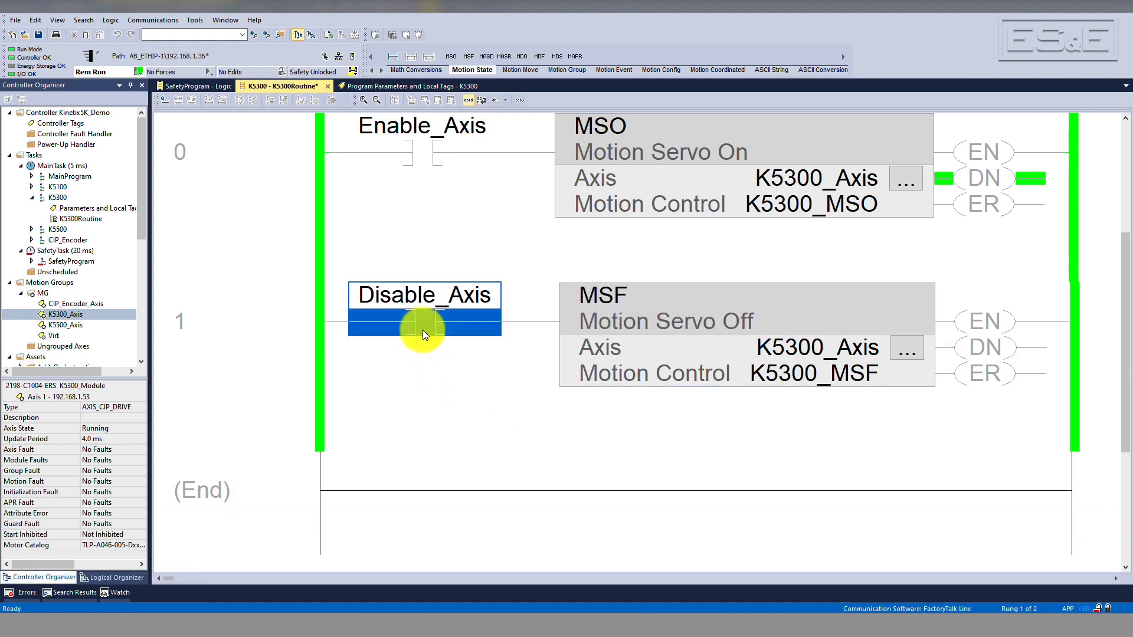
# - Toggle the Disable_Axis contact bit on to energize the rung
pyautogui.rightClick(425, 334)
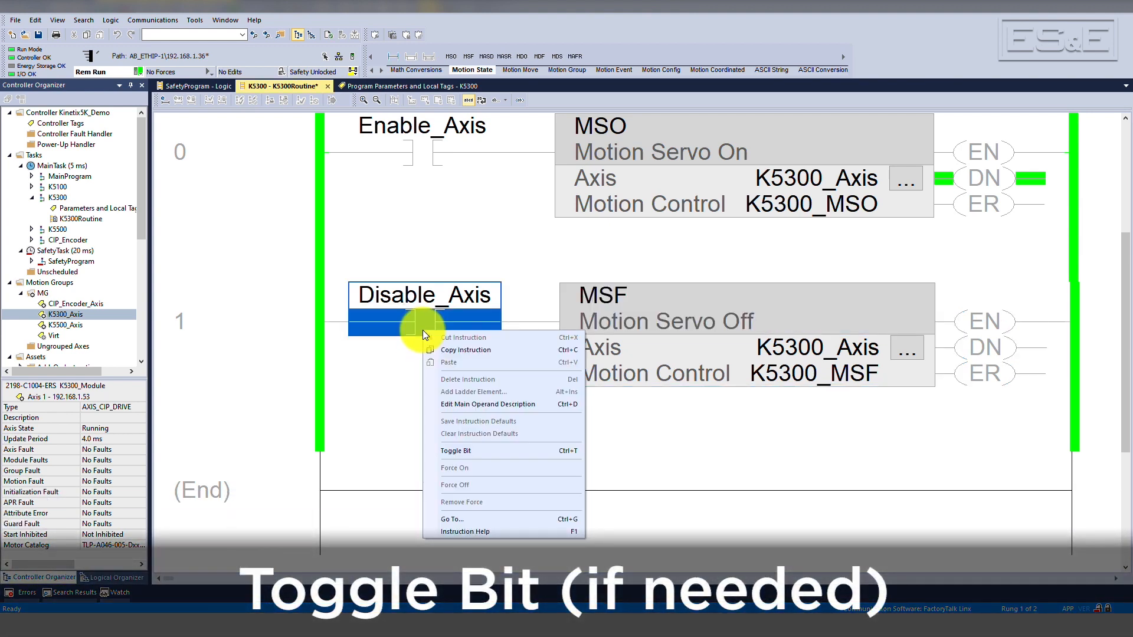
pyautogui.click(455, 451)
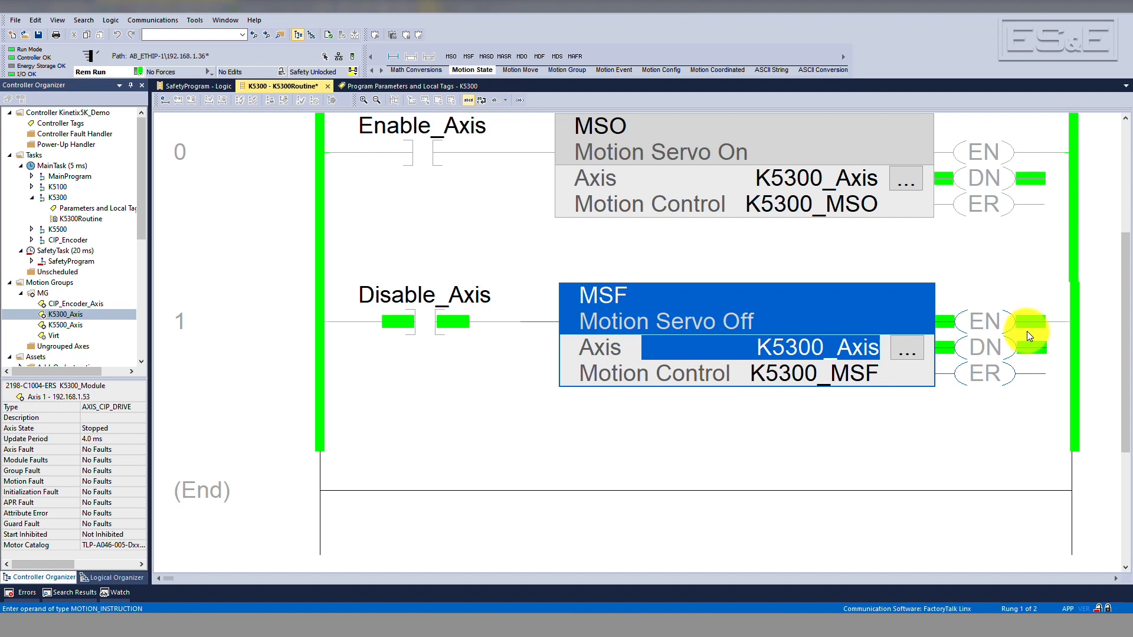
pyautogui.moveTo(1045, 344)
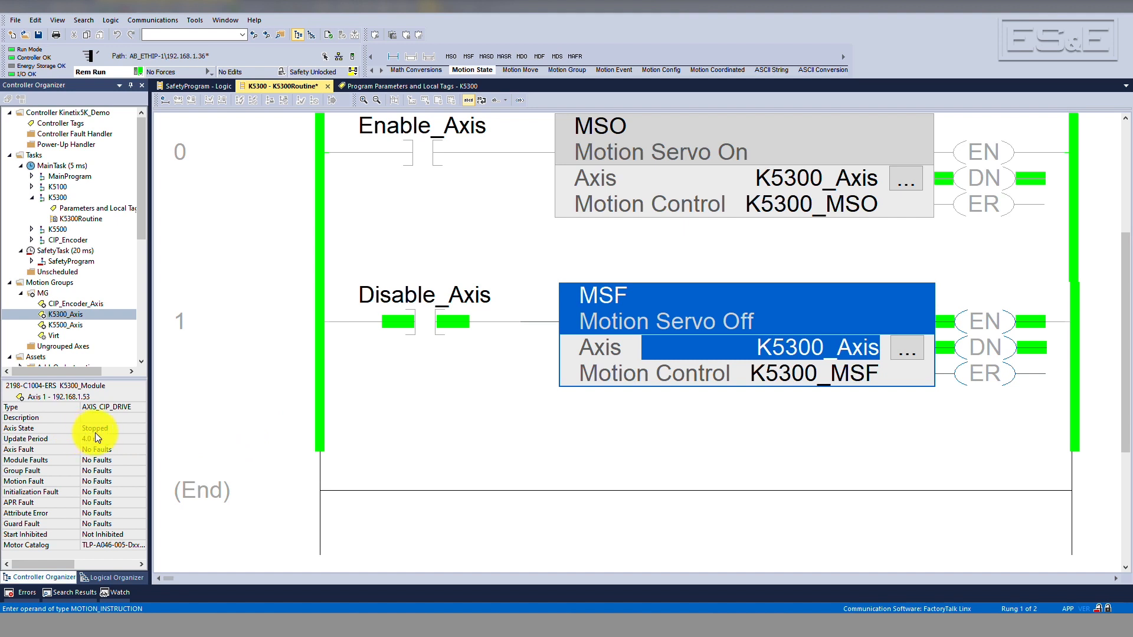
pyautogui.moveTo(434, 332)
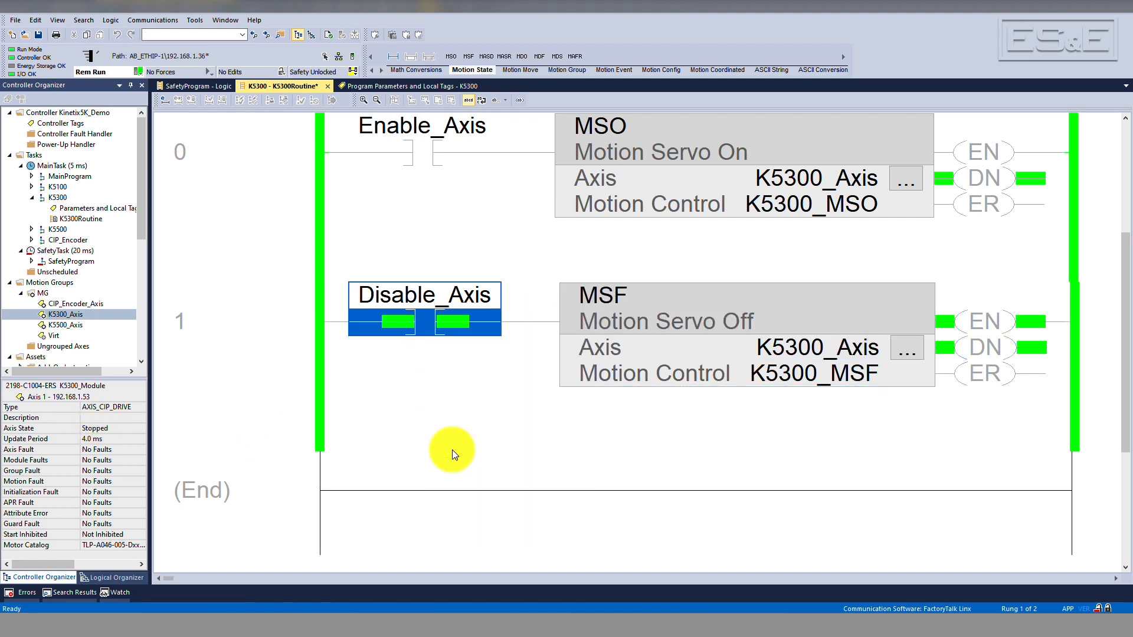
# - Toggle the Disable_Axis bit back off to make the rung false
pyautogui.click(905, 349)
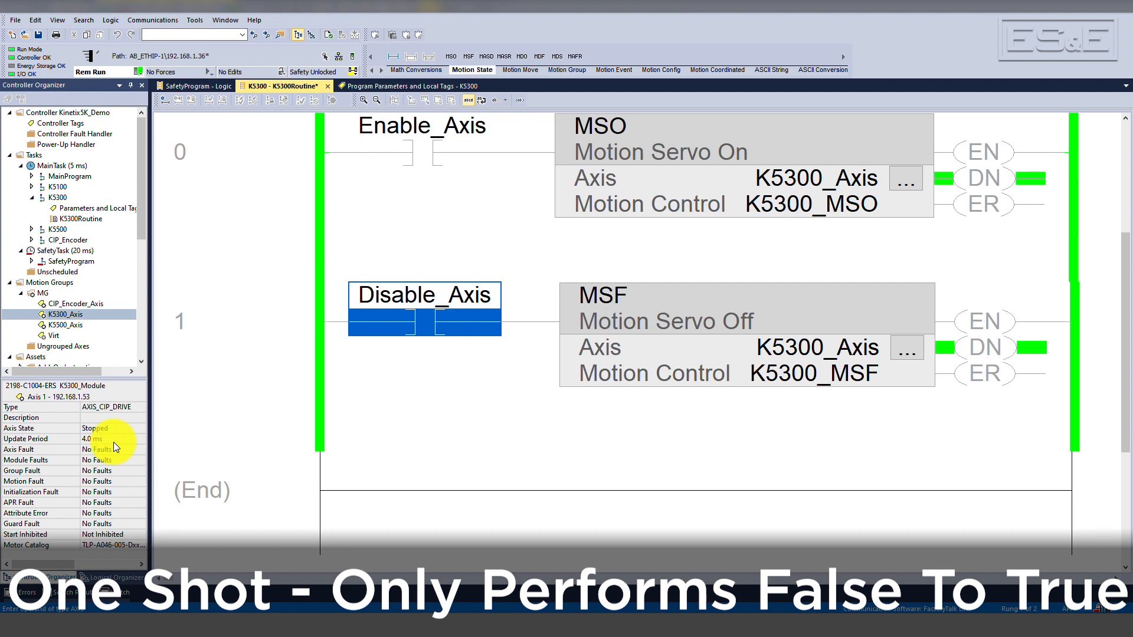
pyautogui.moveTo(117, 441)
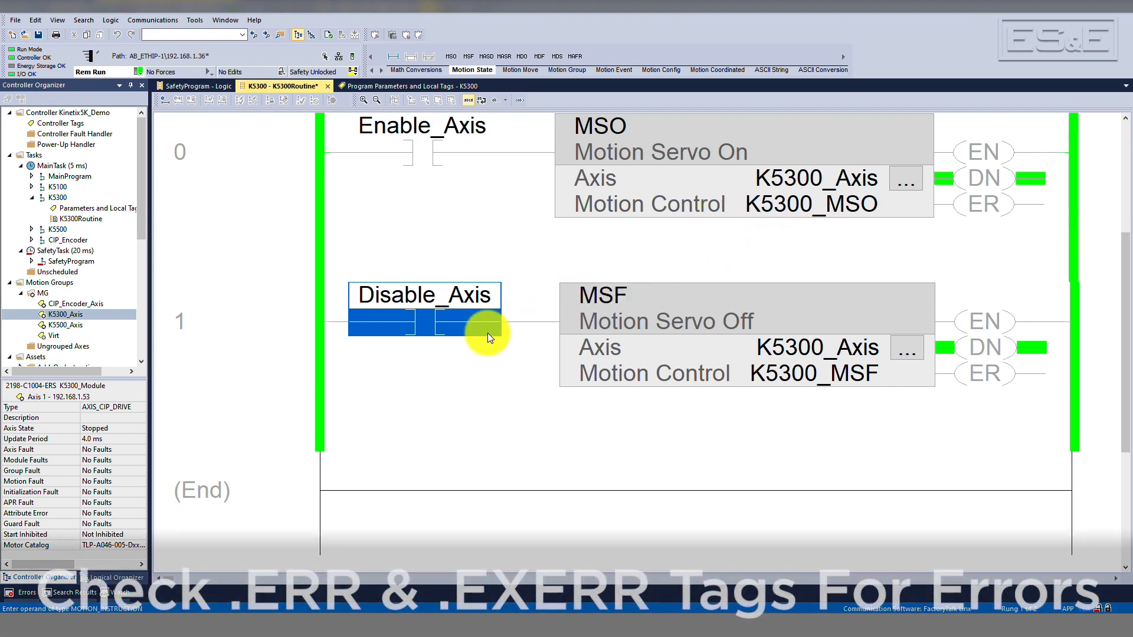
pyautogui.rightClick(780, 373)
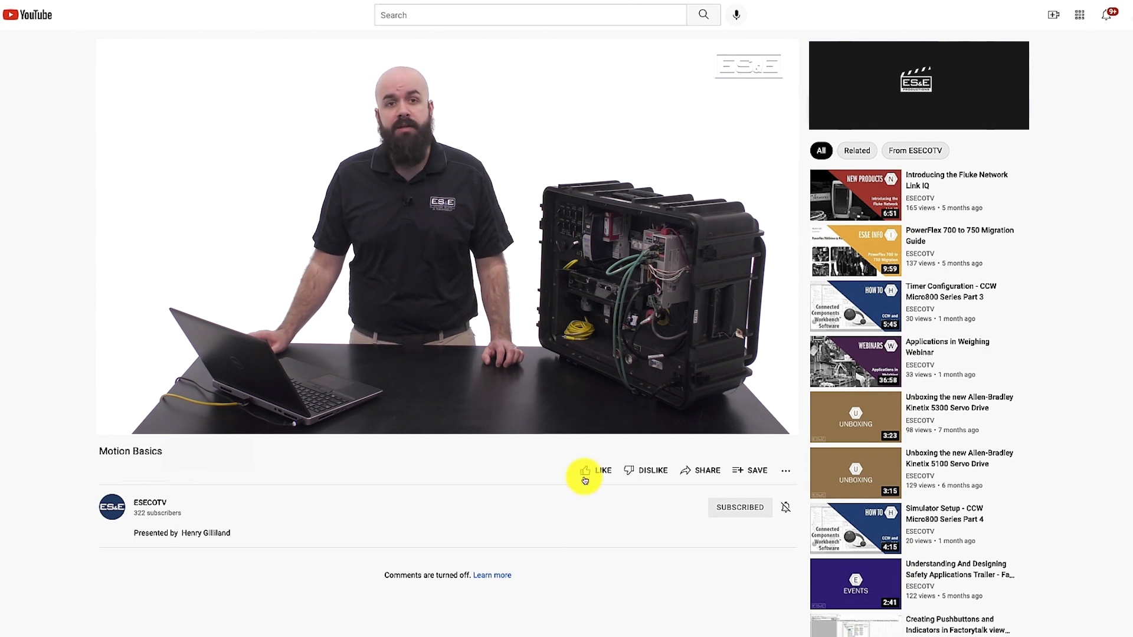
# - Open the bell icon's notification options for the subscribed ESECOTV channel
pyautogui.click(785, 507)
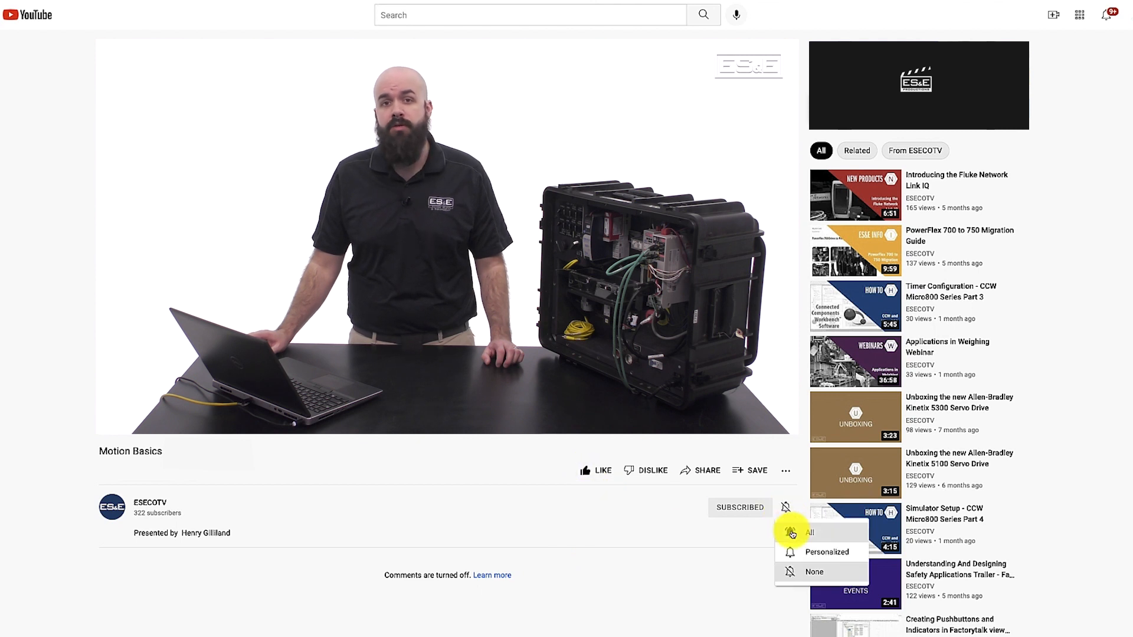